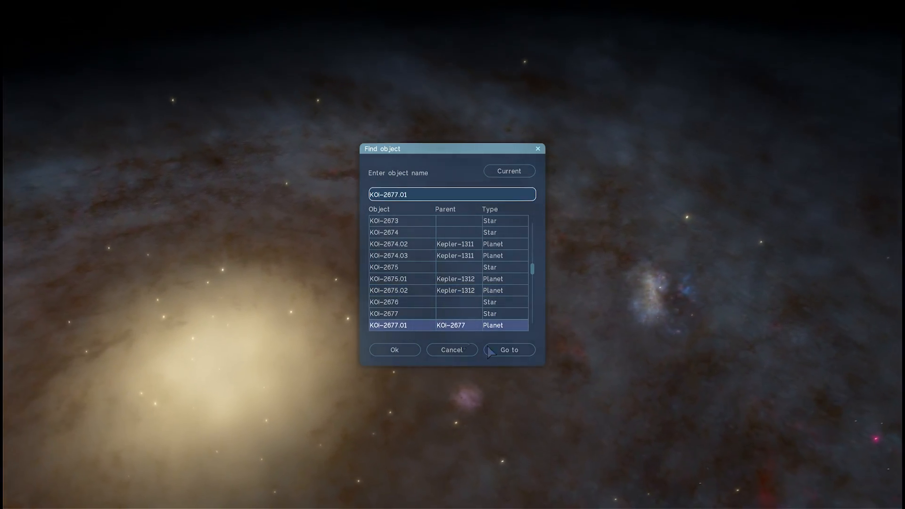
- Go to the warm meganeptune KOI-2677.01 from Find object and view its rings
left_click(508, 350)
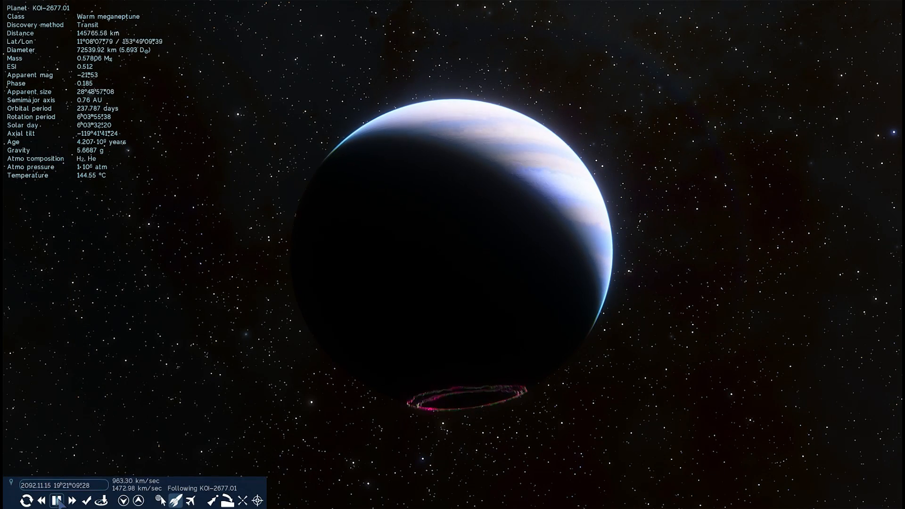
left_click(58, 501)
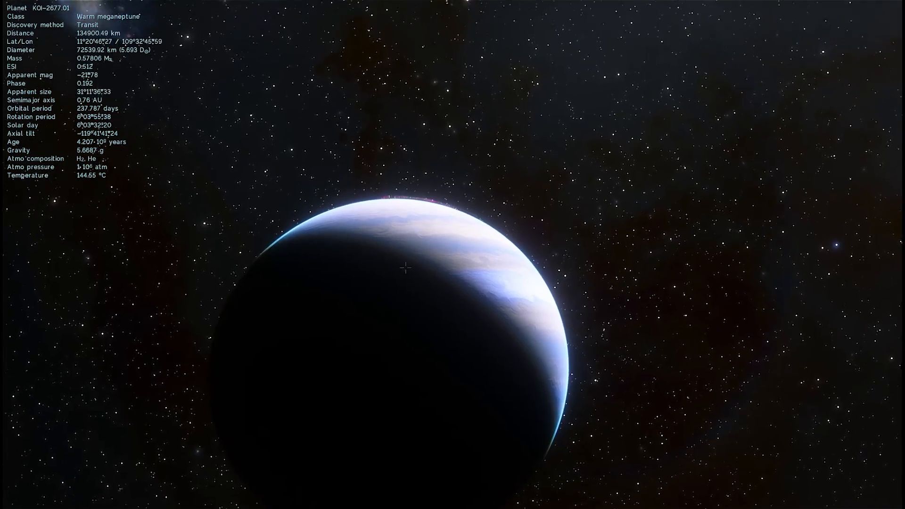
scroll("down", 3)
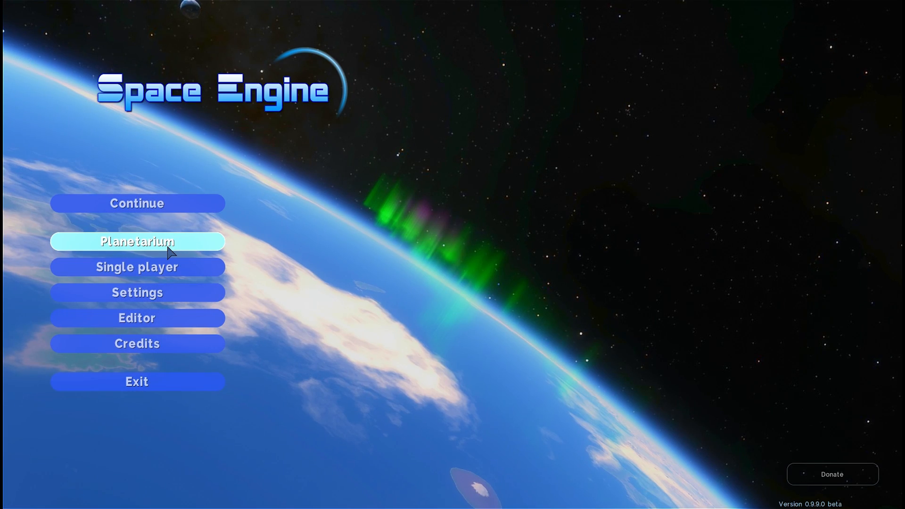
left_click(137, 241)
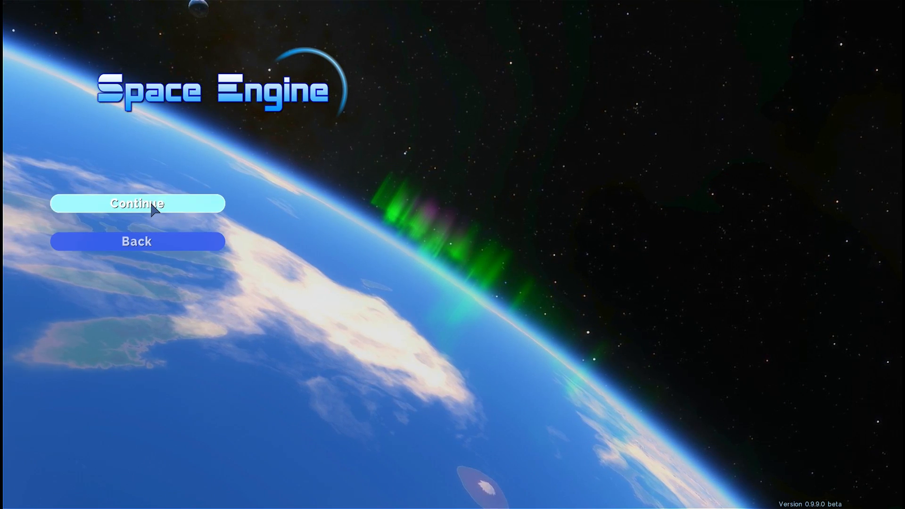
left_click(138, 203)
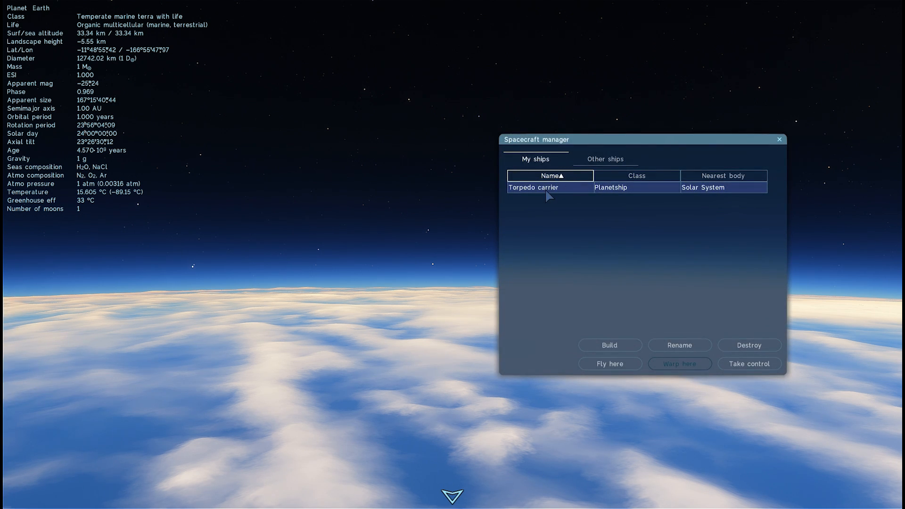
left_click(609, 364)
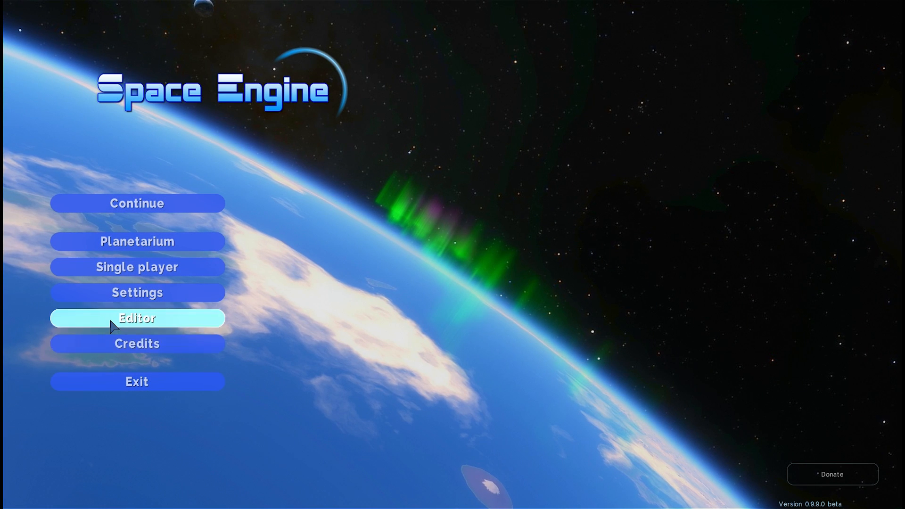
- Edit the Torpedo carrier ship and shrink a cylindrical module with the /10 size option
left_click(137, 318)
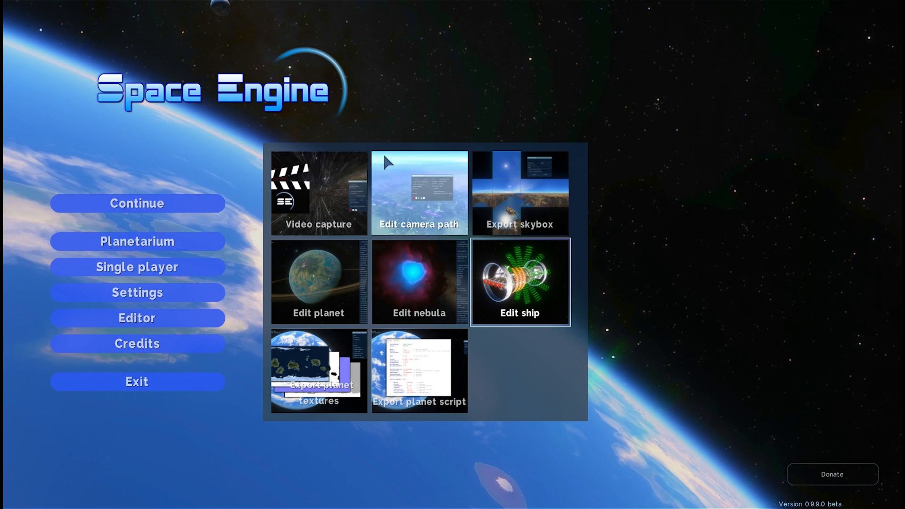
mouse_move(402, 204)
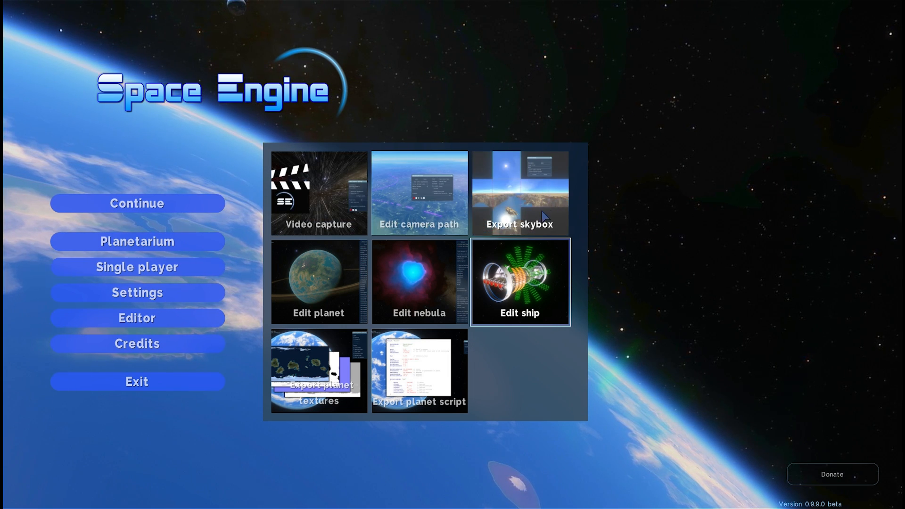
left_click(519, 282)
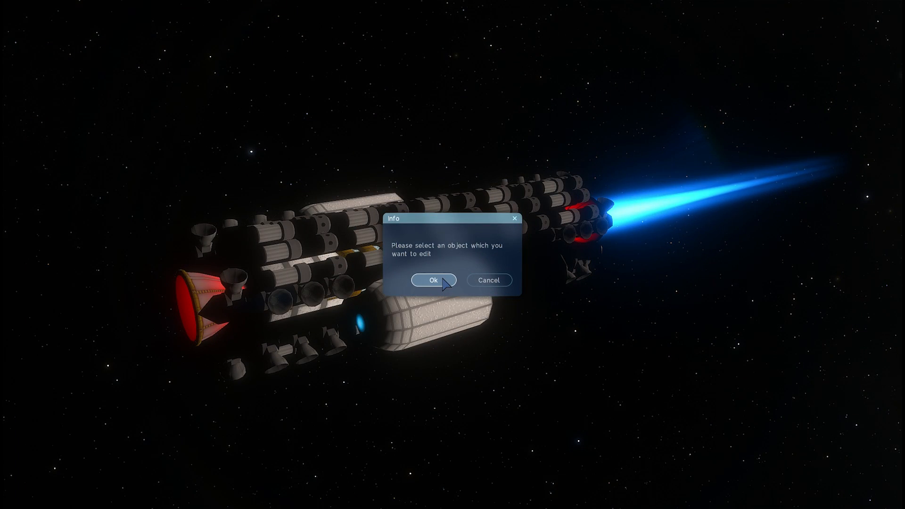
left_click(434, 280)
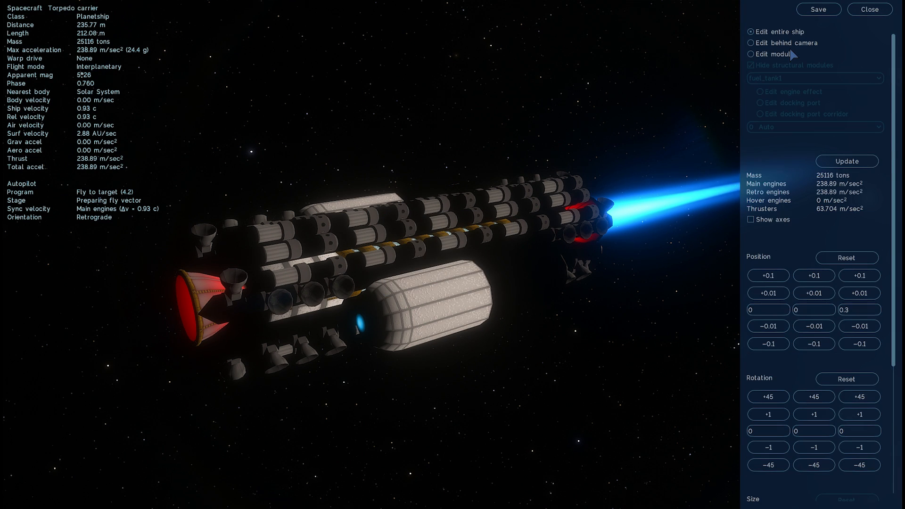
left_click(751, 53)
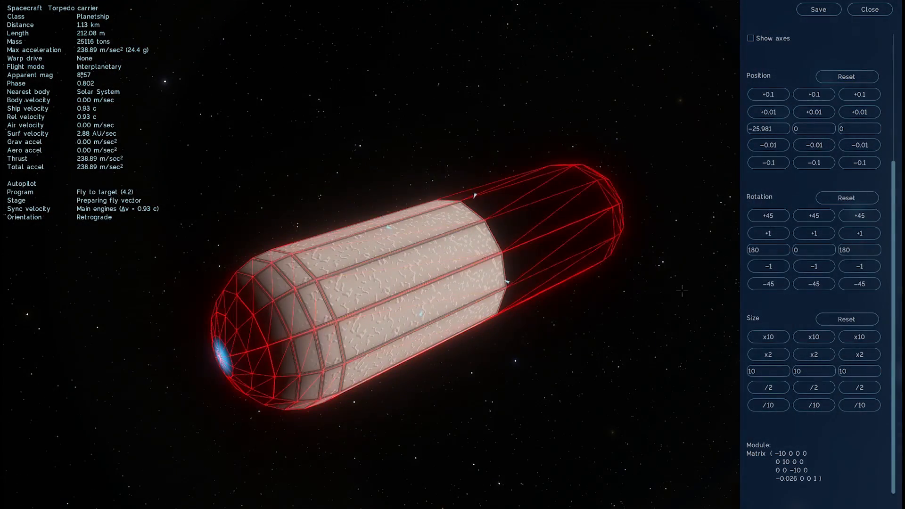
left_click(859, 336)
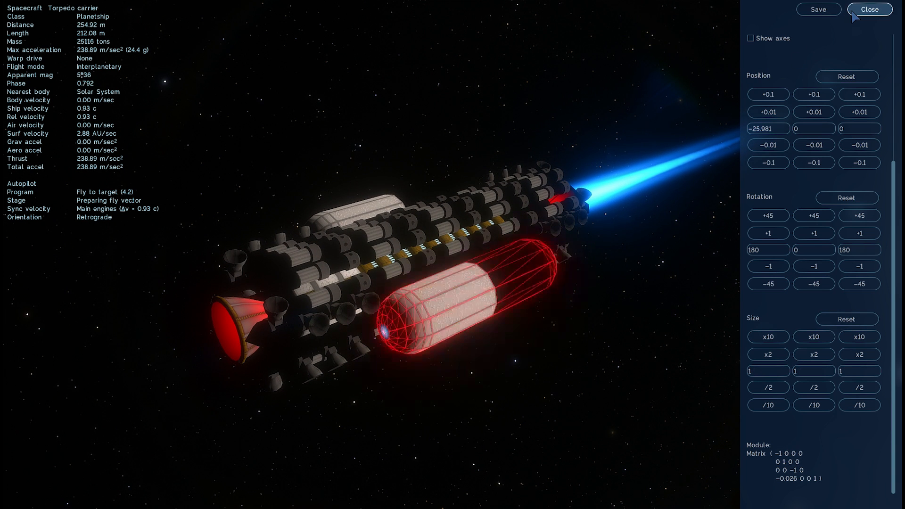
- Close the ship editor and return to the main menu's editing tools
left_click(869, 10)
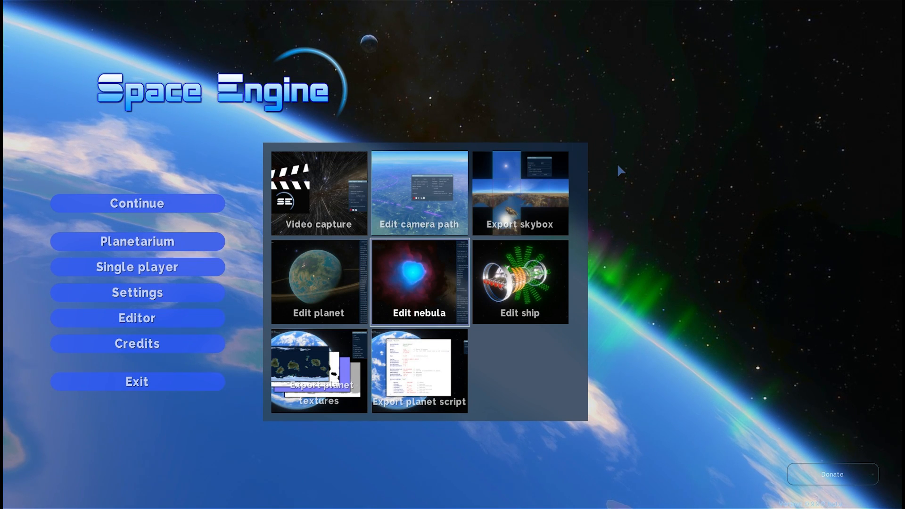
mouse_move(501, 194)
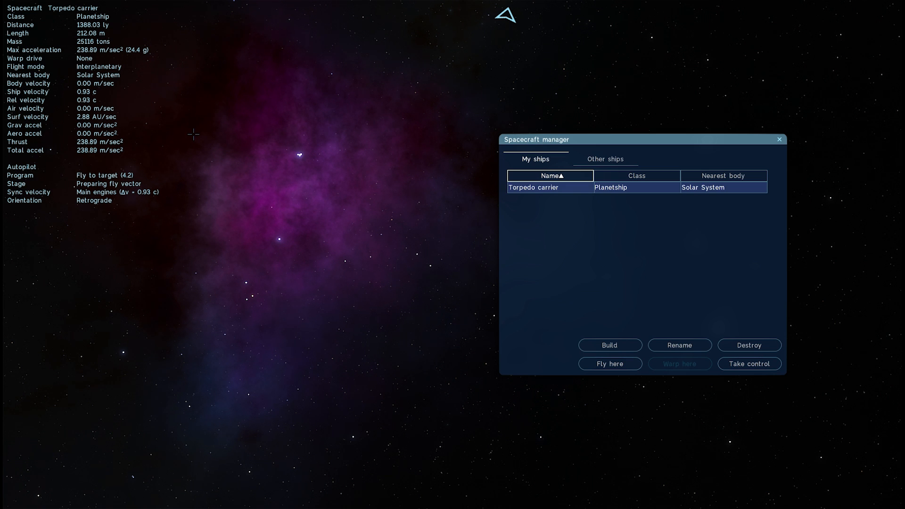
mouse_move(129, 194)
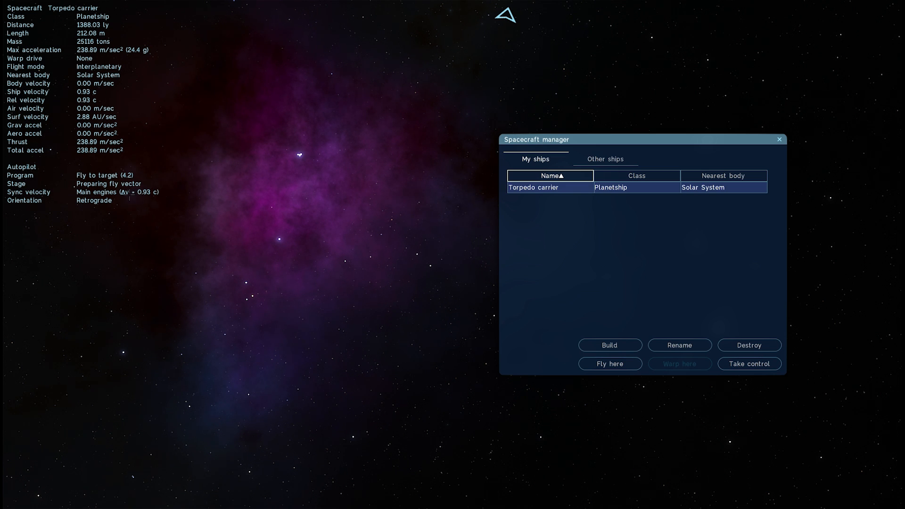
mouse_move(185, 168)
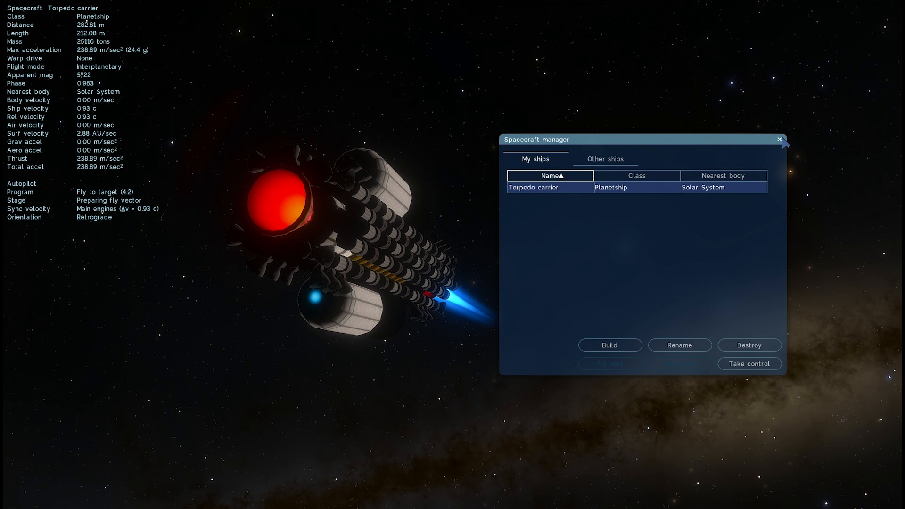
- Dismiss the Spacecraft manager window, leaving the Milky Way starfield in view
left_click(778, 139)
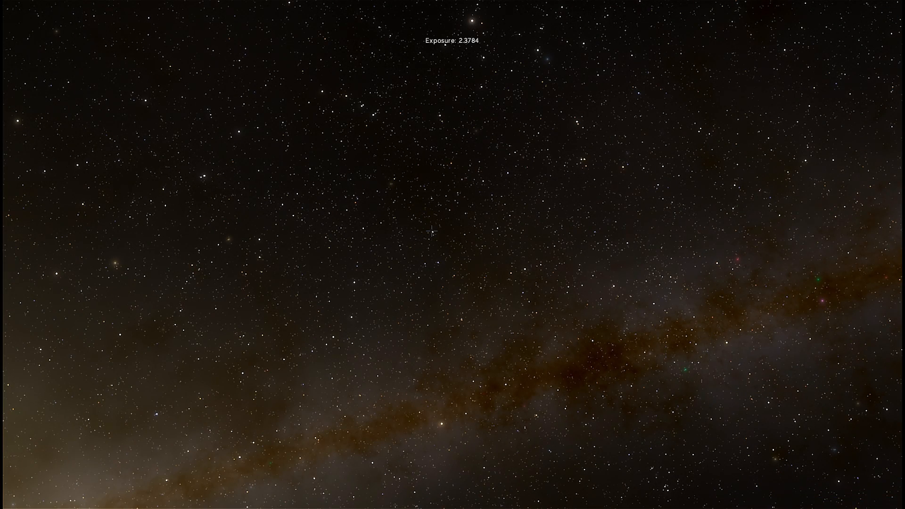
left_click(431, 231)
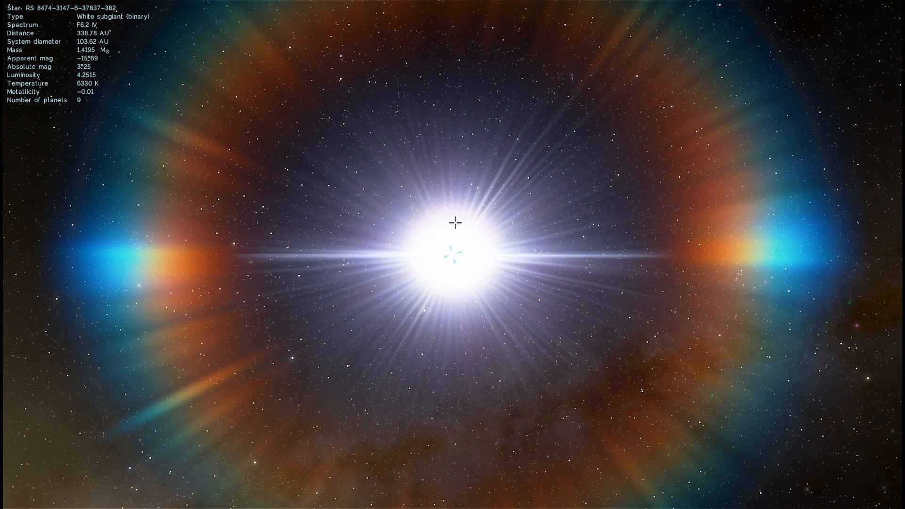
mouse_move(104, 244)
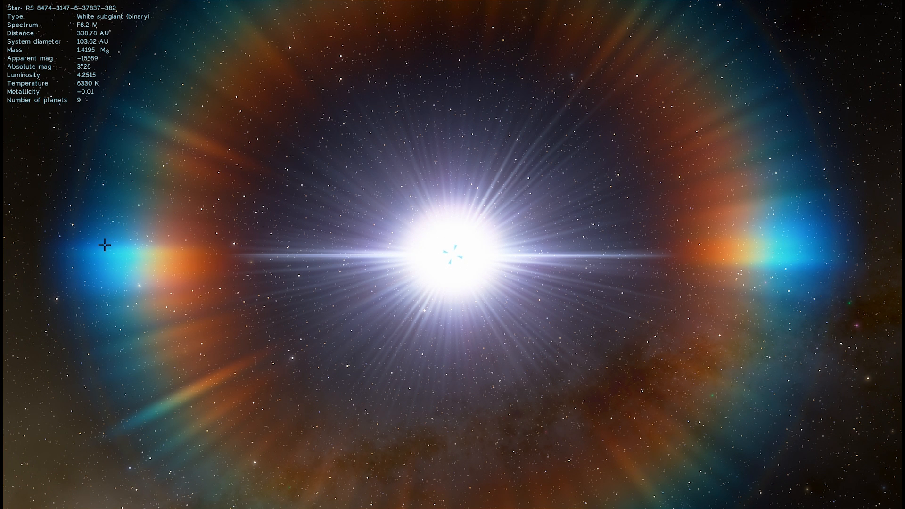
mouse_move(103, 294)
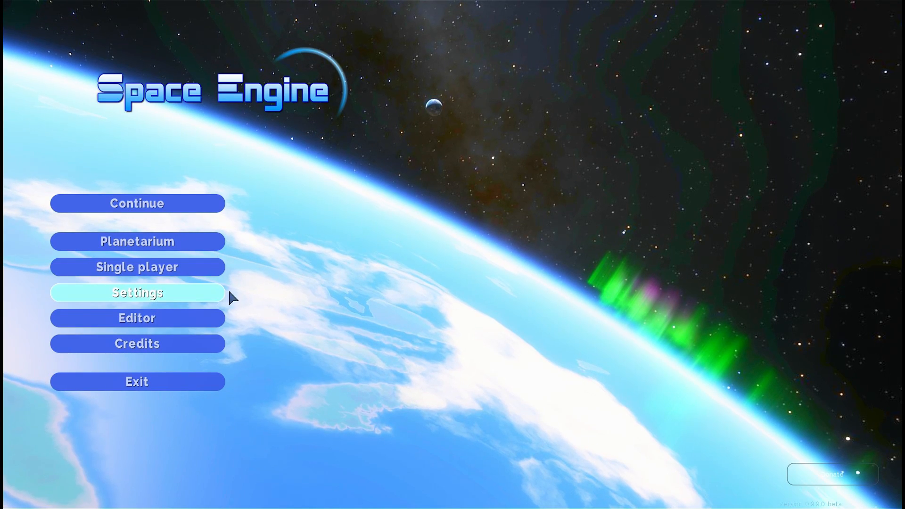
left_click(136, 292)
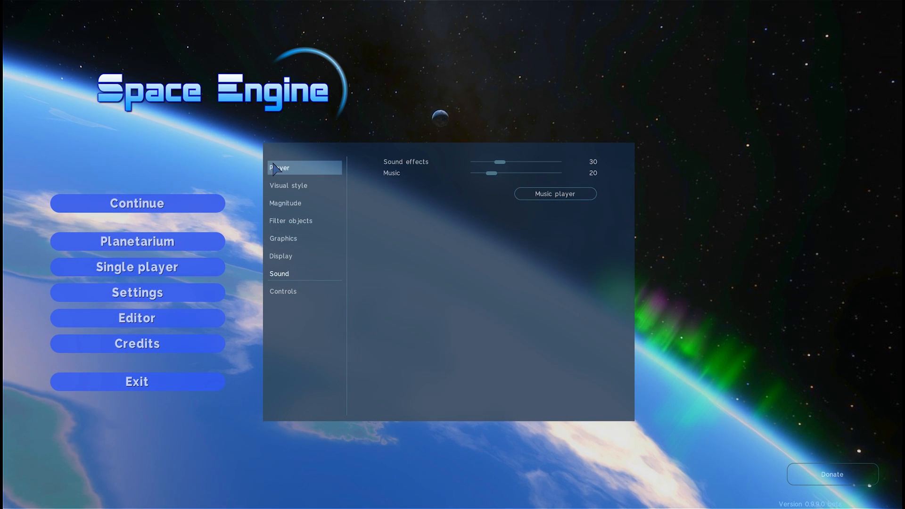
left_click(279, 167)
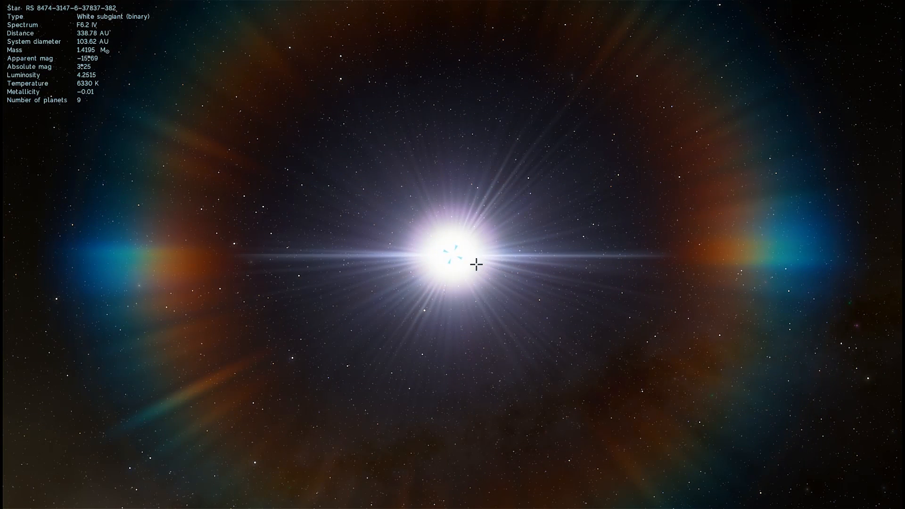
mouse_move(359, 207)
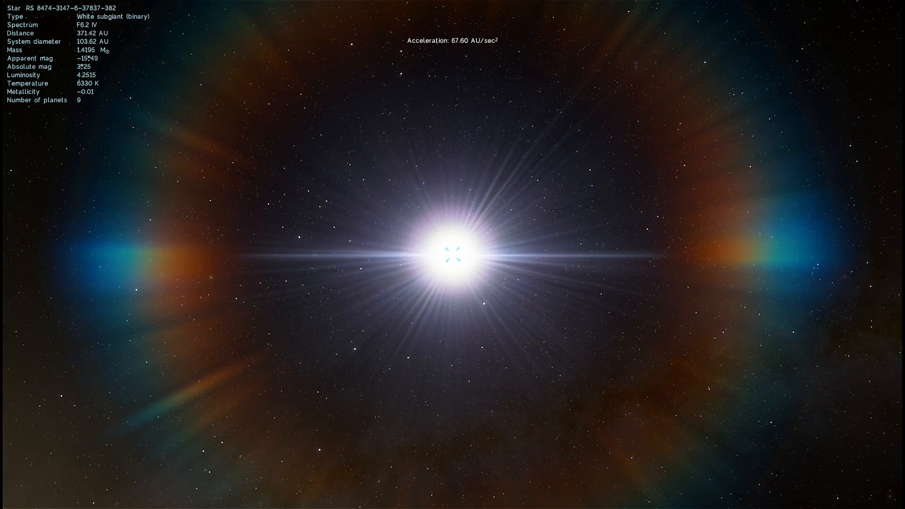
scroll("down", 3)
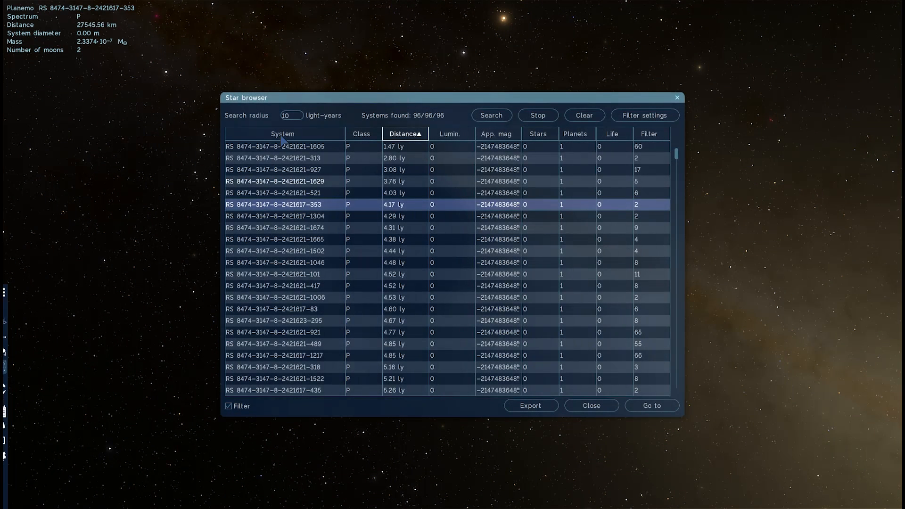
scroll("down", 3)
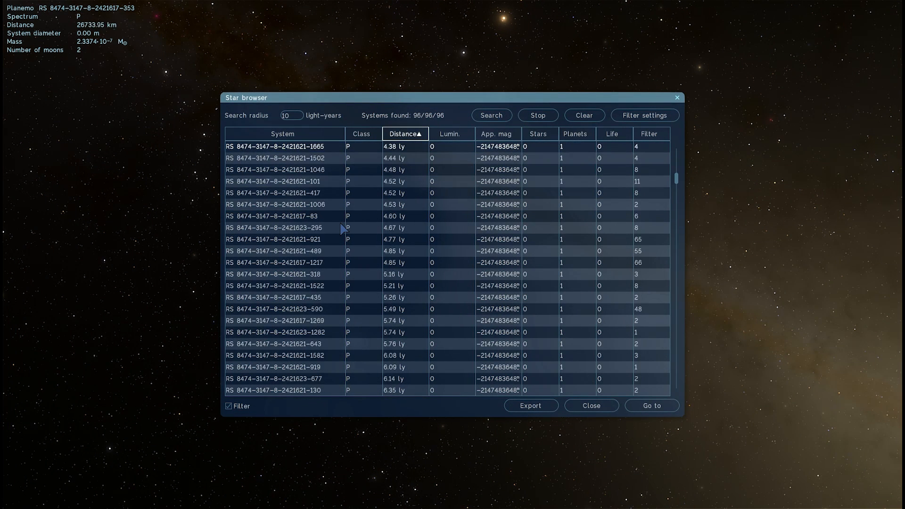
scroll("down", 3)
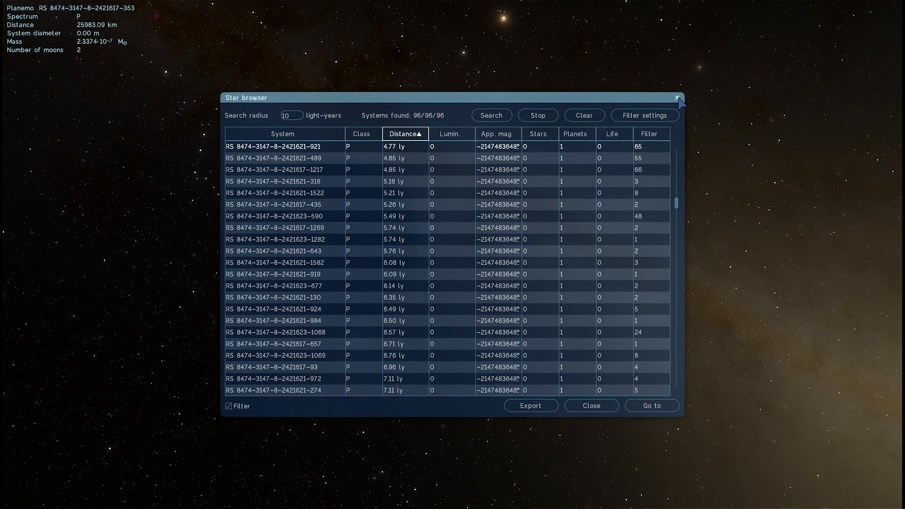
left_click(589, 405)
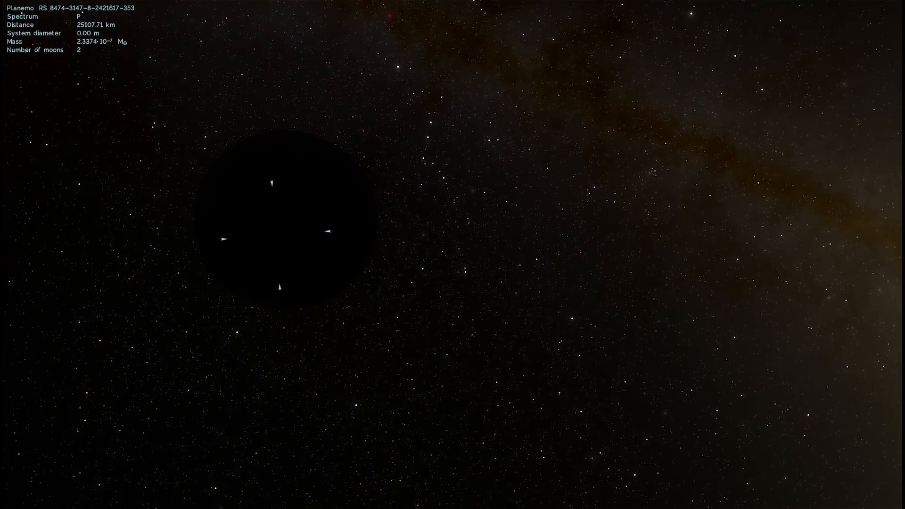
- Go to the hot superjupiter 42 Draconis b, then search Find object for 'p Car'
left_click(342, 210)
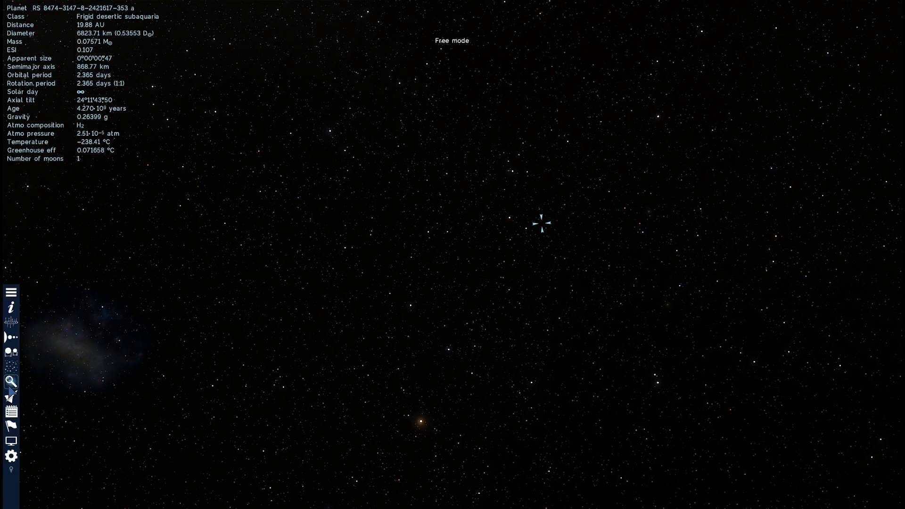
left_click(11, 381)
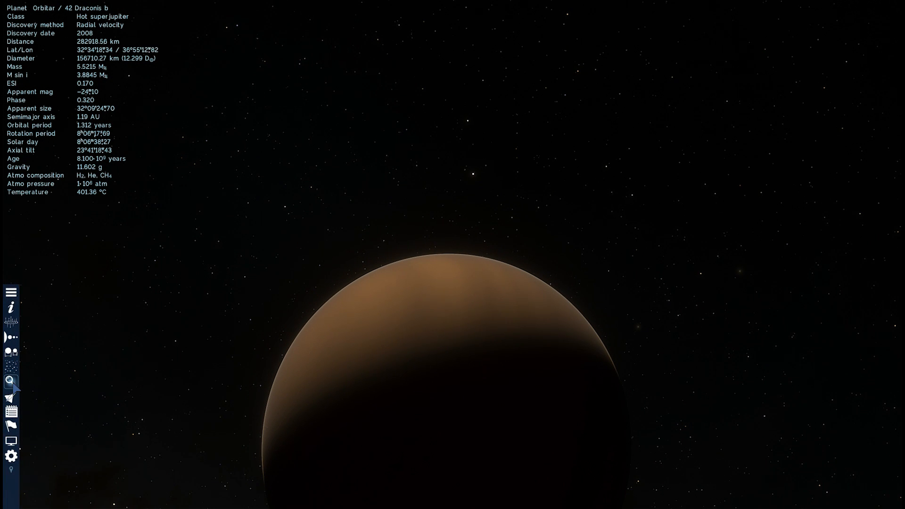
left_click(11, 382)
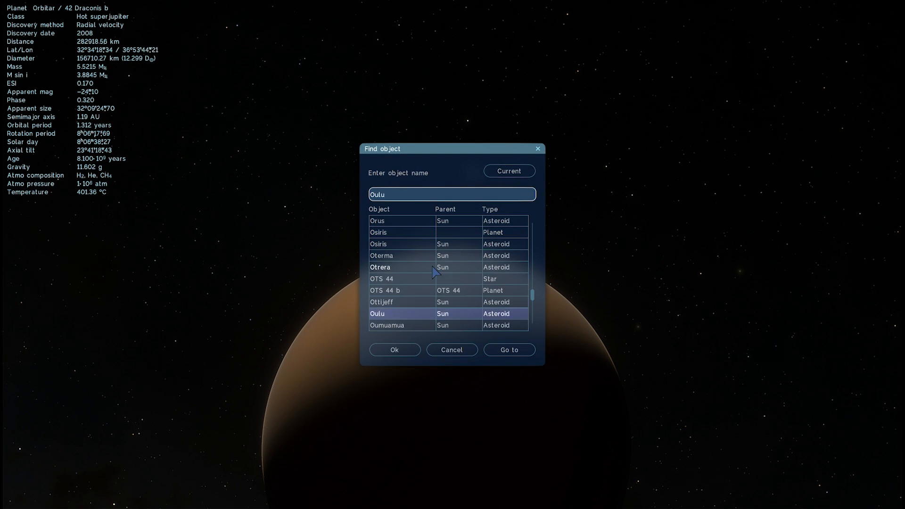
type("p Car")
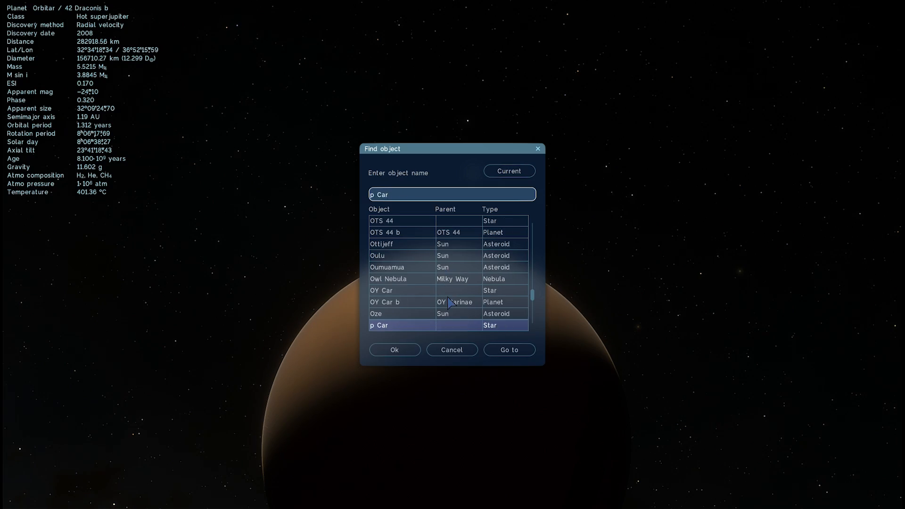
- Go to the frigid superjupiter OY Car b and pull back to reveal its rings
left_click(509, 350)
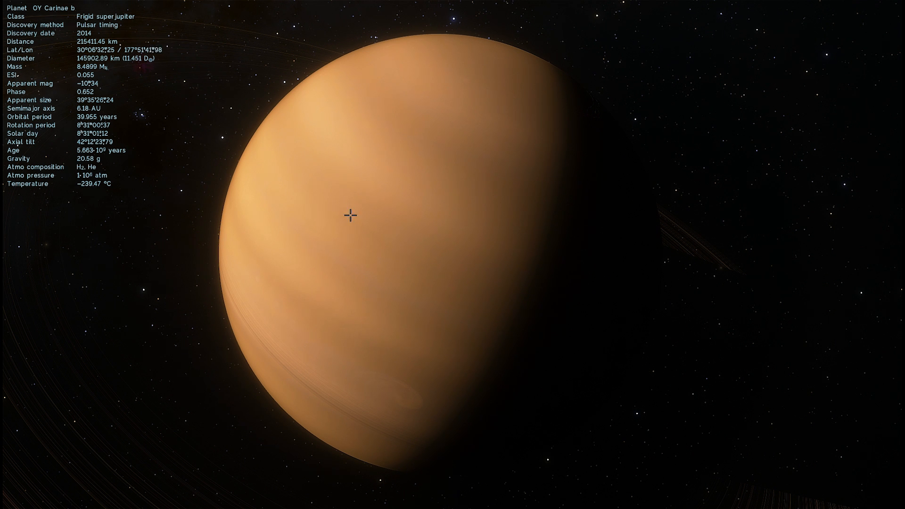
mouse_move(369, 230)
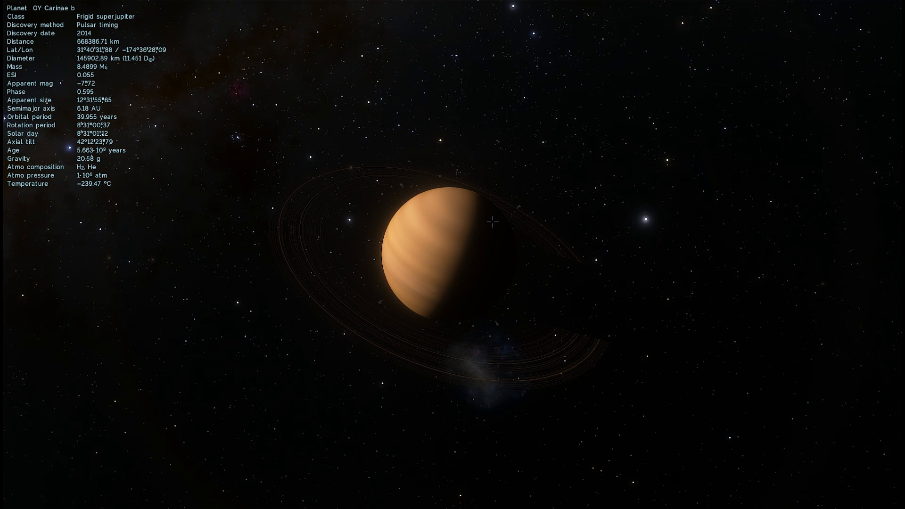
left_click_drag(490, 221, 369, 224)
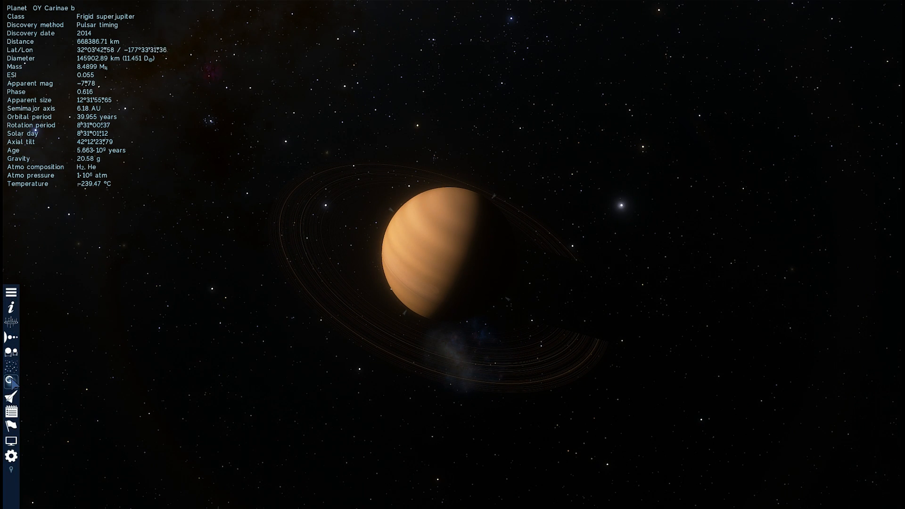
- Search 'trap' in Find object and go to the star TRAPPIST-1
left_click(12, 382)
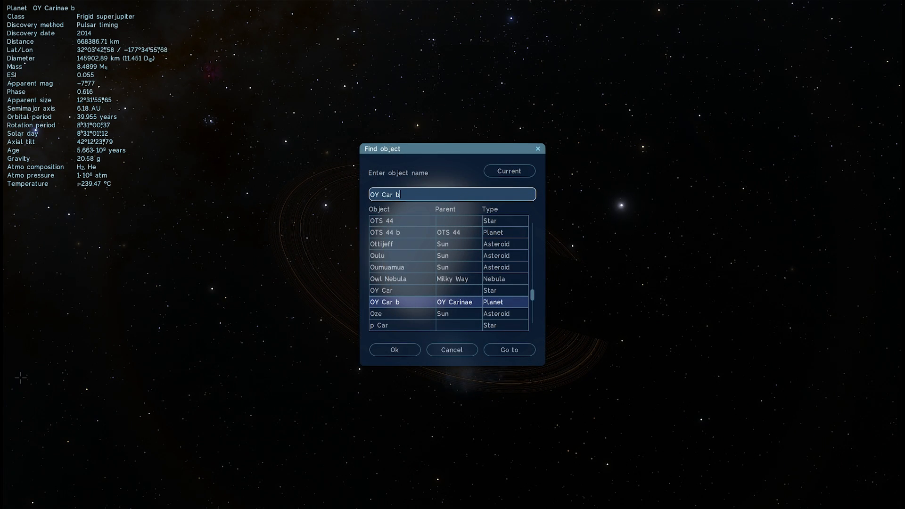
type("trap")
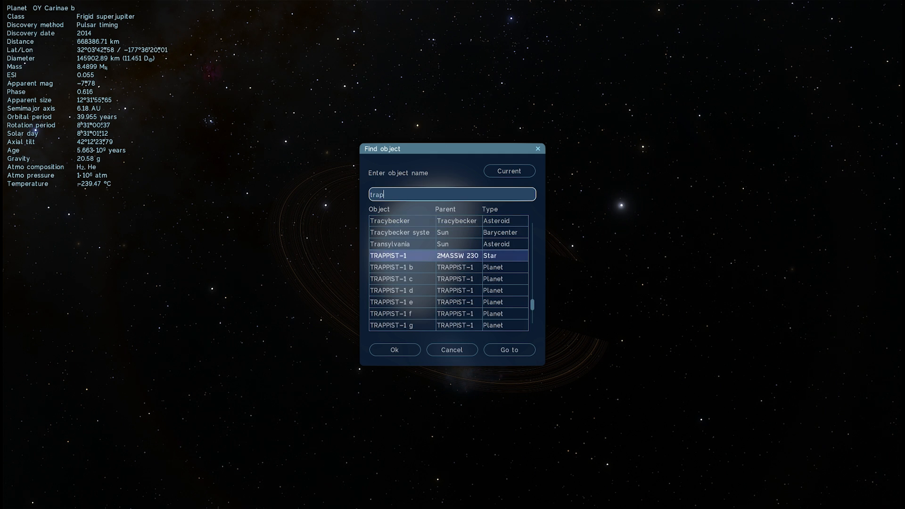
left_click(391, 267)
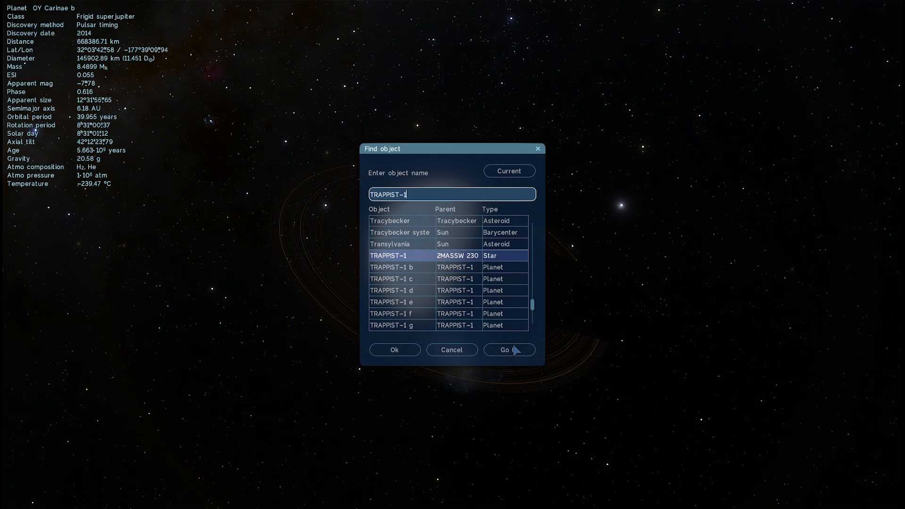
left_click(506, 349)
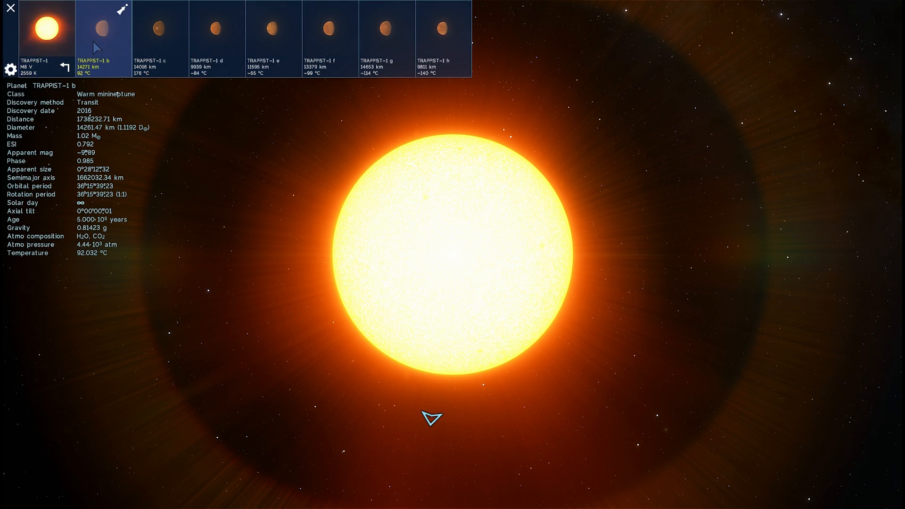
- Step through TRAPPIST-1 c, d, e, f and g in the system browser, then return to TRAPPIST-1 e
left_click(160, 30)
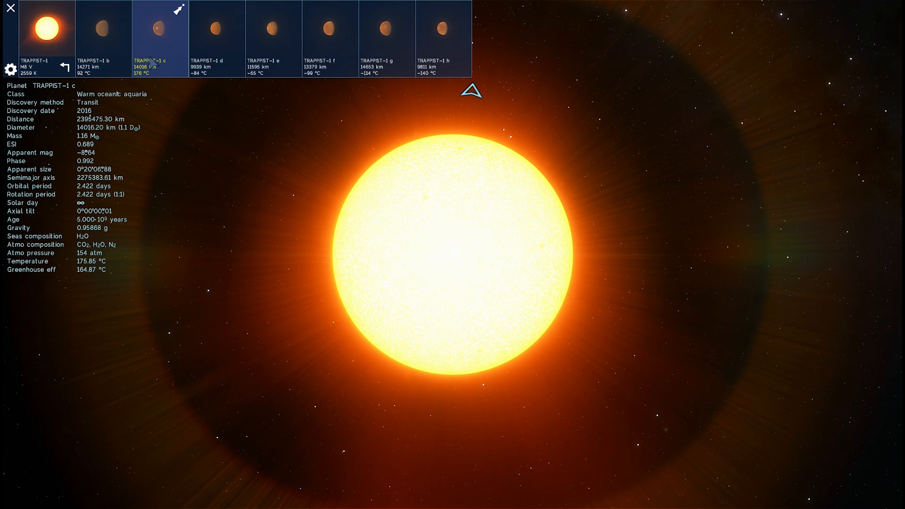
left_click(217, 29)
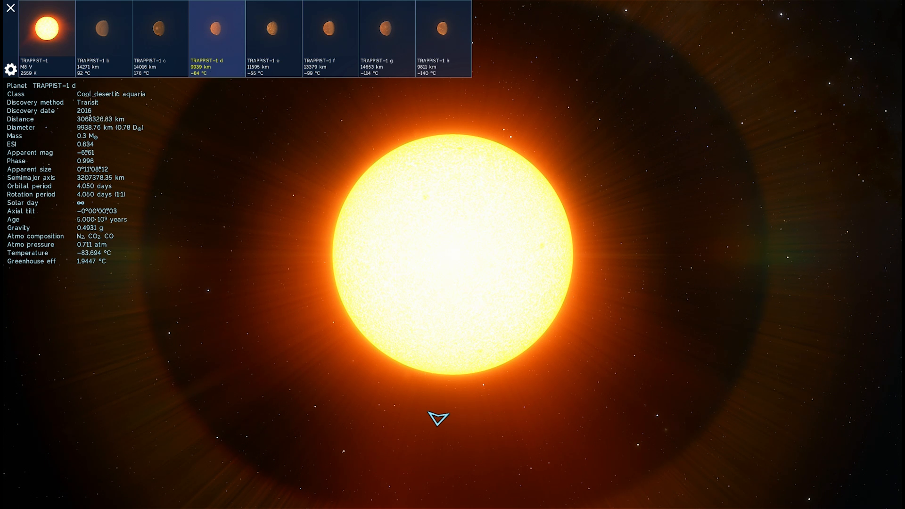
left_click(273, 29)
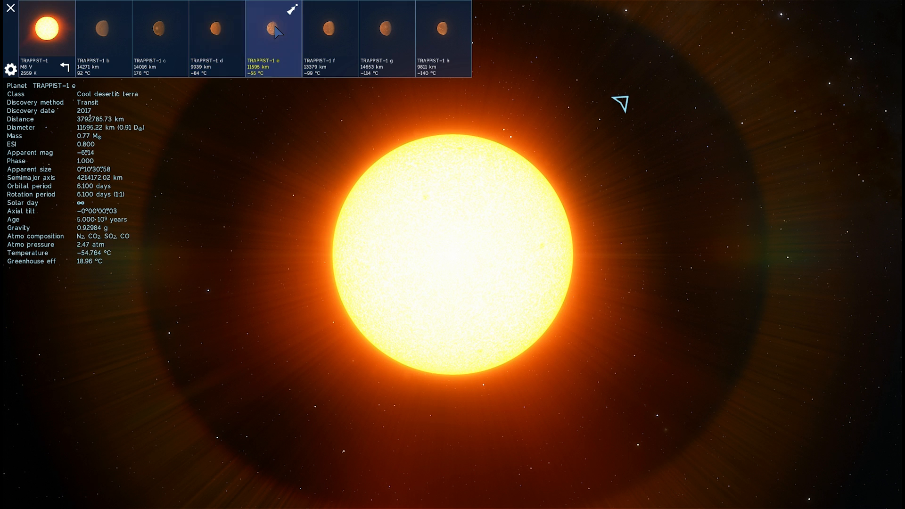
left_click(331, 27)
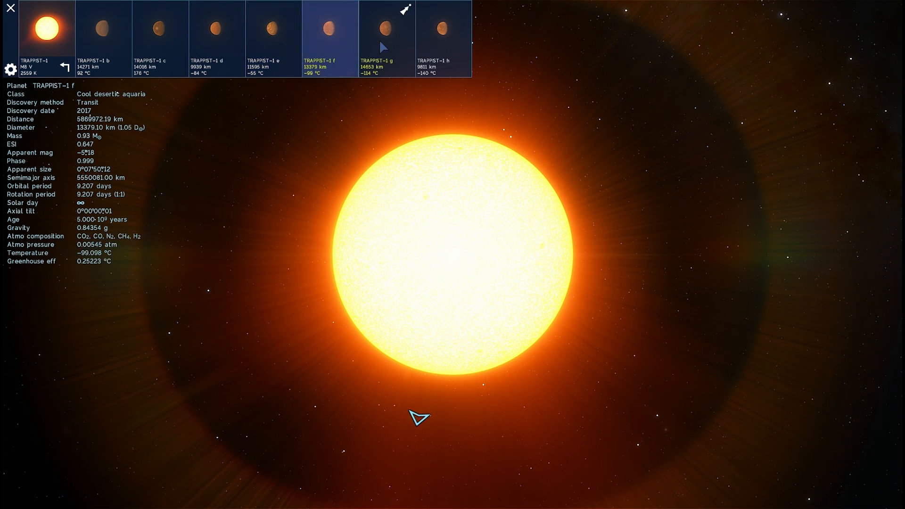
left_click(386, 29)
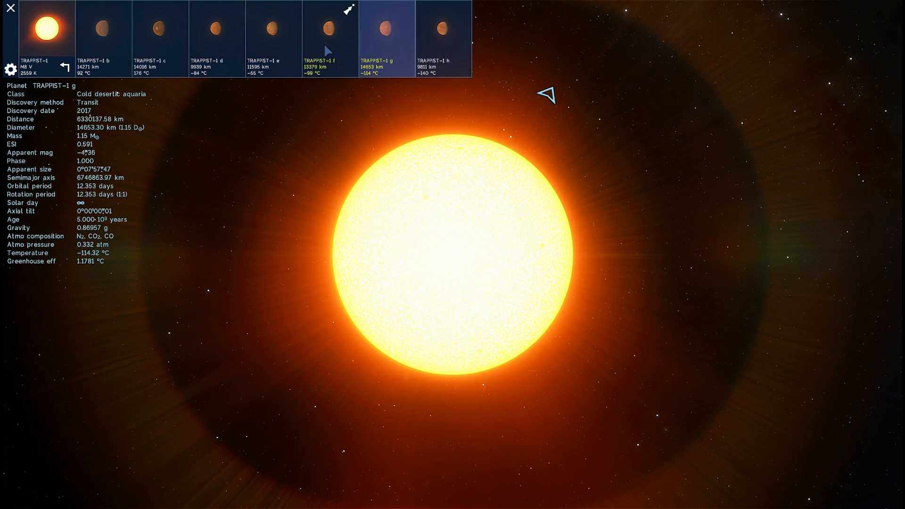
left_click(273, 38)
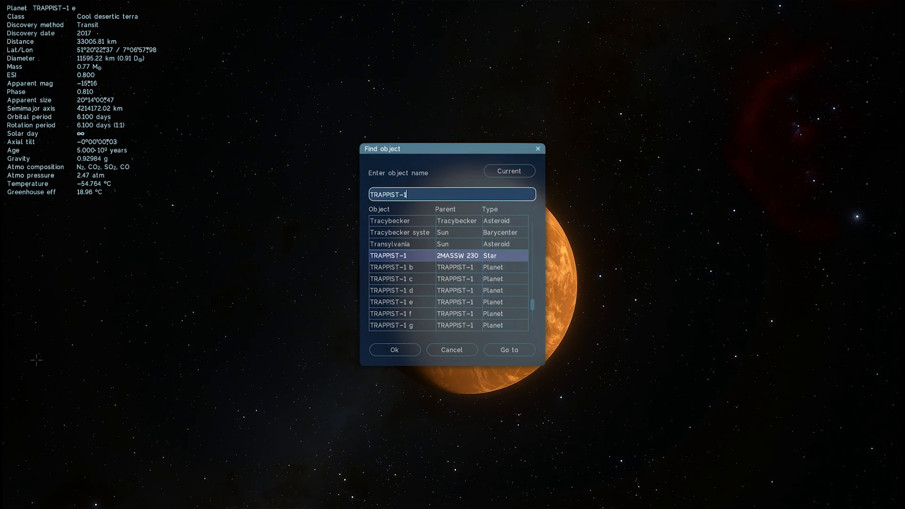
- Search for Pluto, fly there and zoom out to see Charon, then head to the yellow giant HP 81621
type("plut")
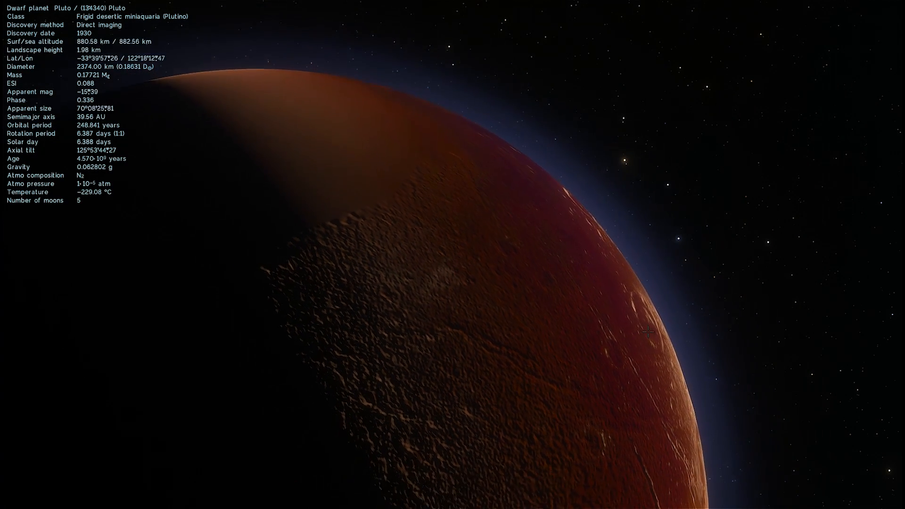
scroll("down", 3)
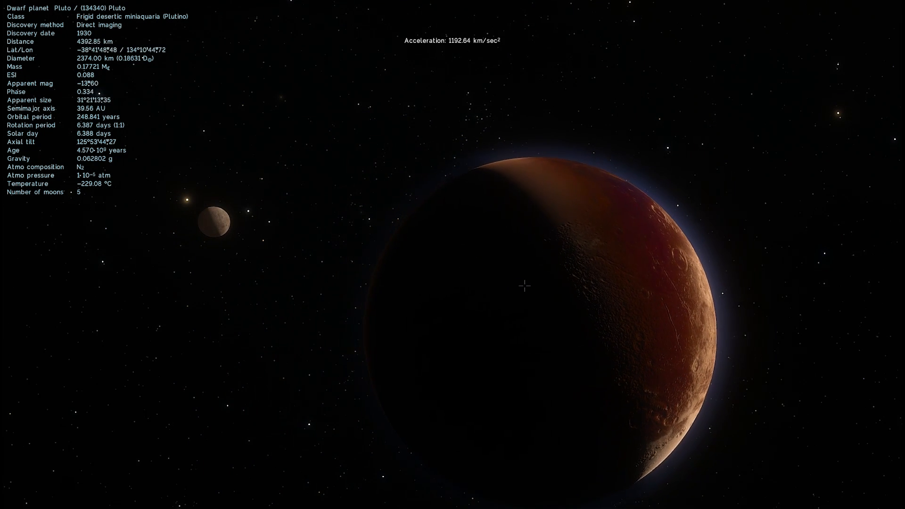
scroll("down", 3)
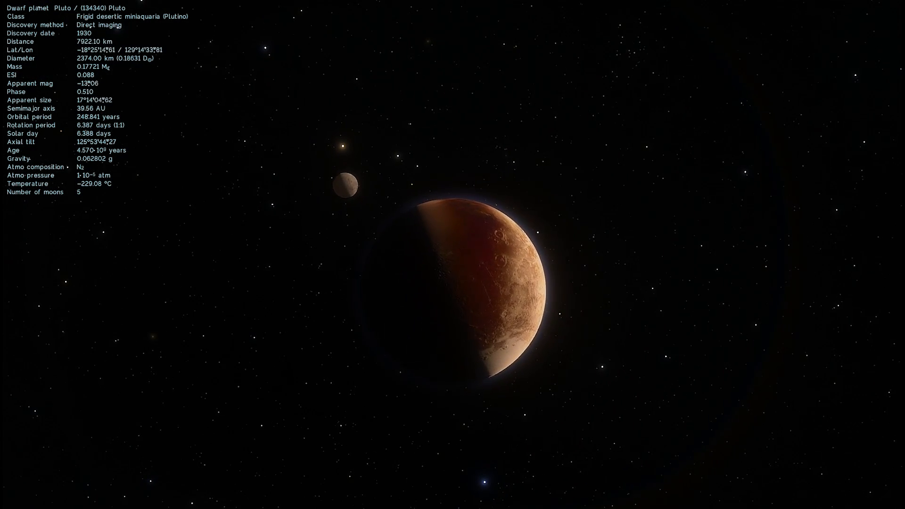
scroll("up", 3)
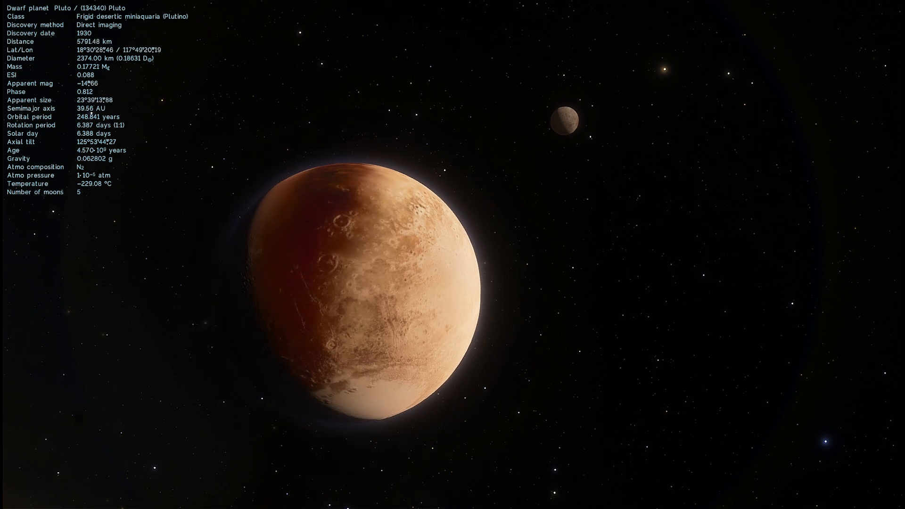
scroll("down", 3)
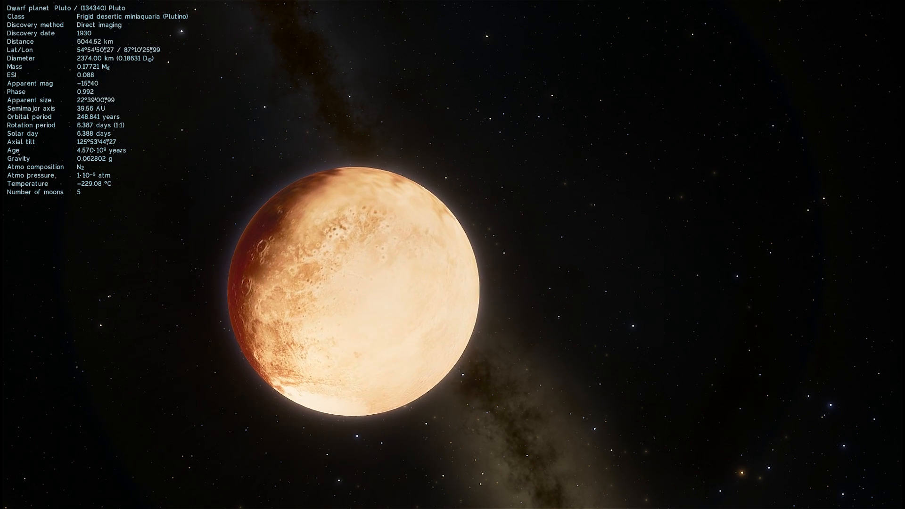
scroll("up", 3)
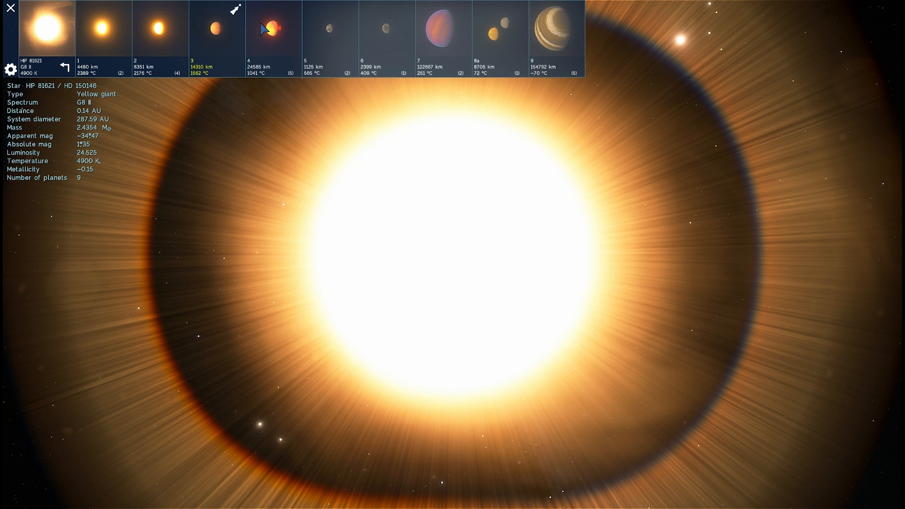
- Fly to the lava-streaked planet HP 81621 4 from the system browser and zoom out
left_click(272, 27)
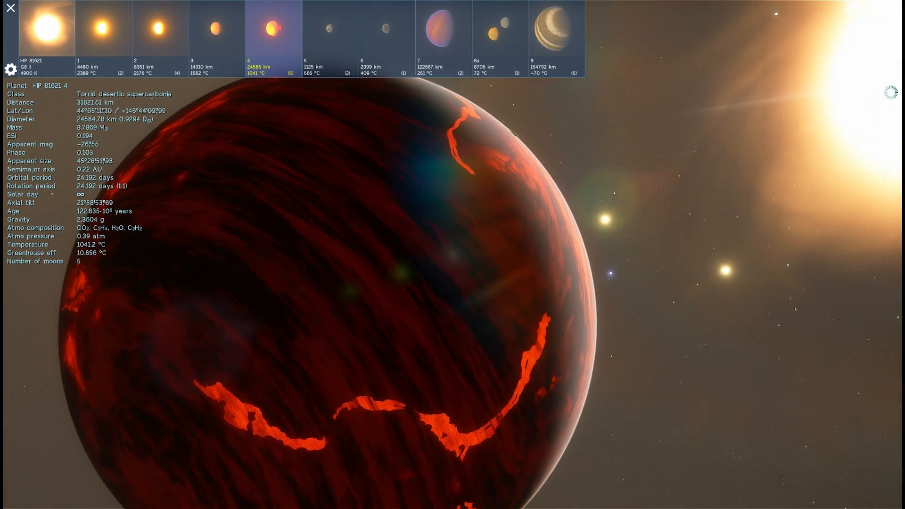
scroll("down", 3)
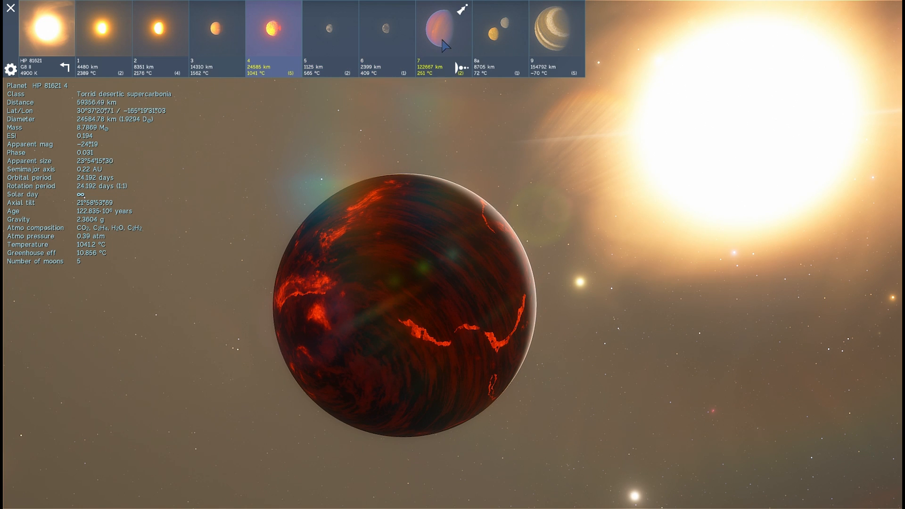
- Compare details of HP 81621 8a and 9, then travel to the warm desertic terra 8a
left_click(500, 29)
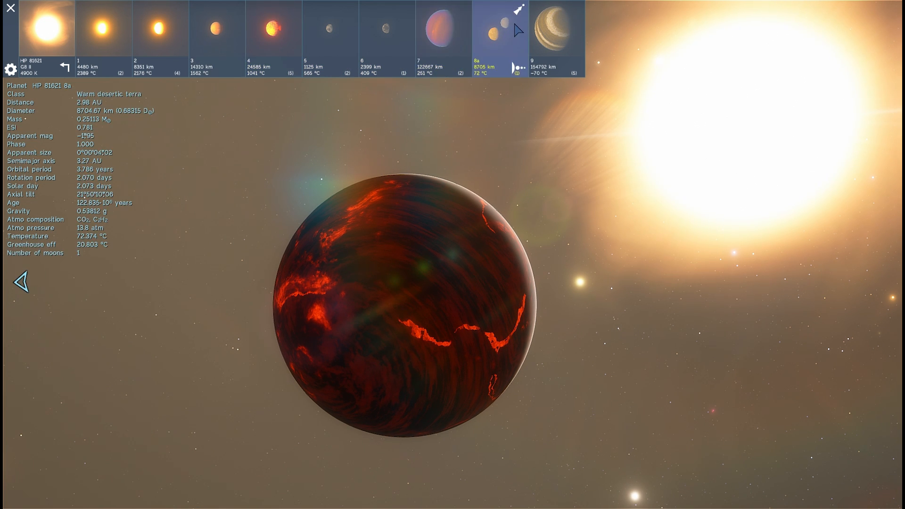
left_click(553, 29)
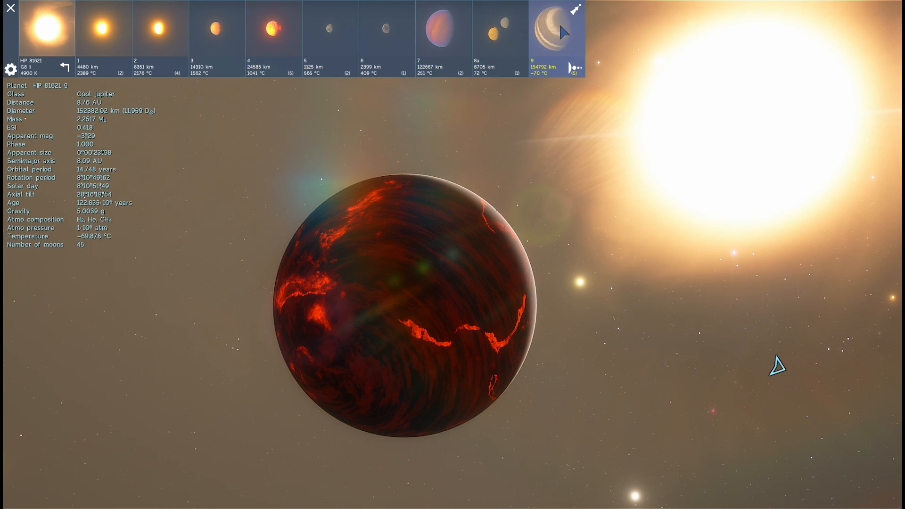
left_click(498, 29)
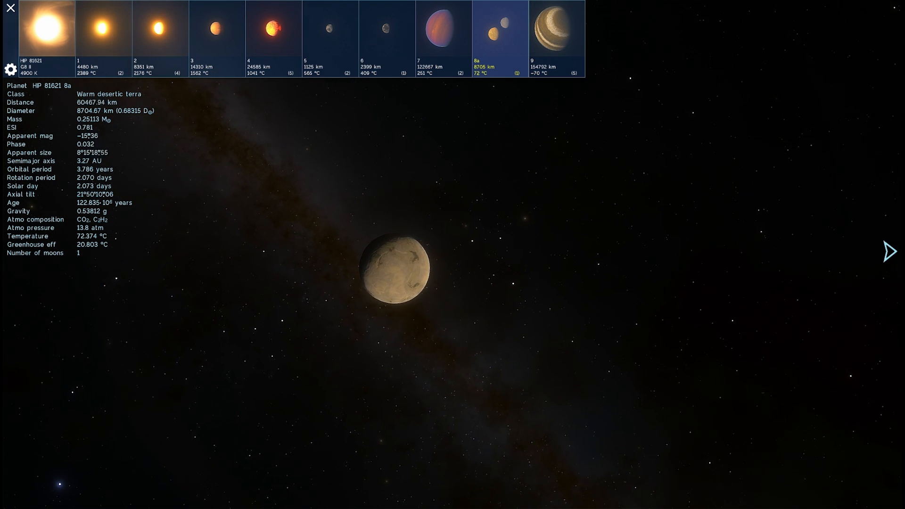
- Zoom close to the moon HP 81621 8b, then bring up the main menu
scroll("down", 3)
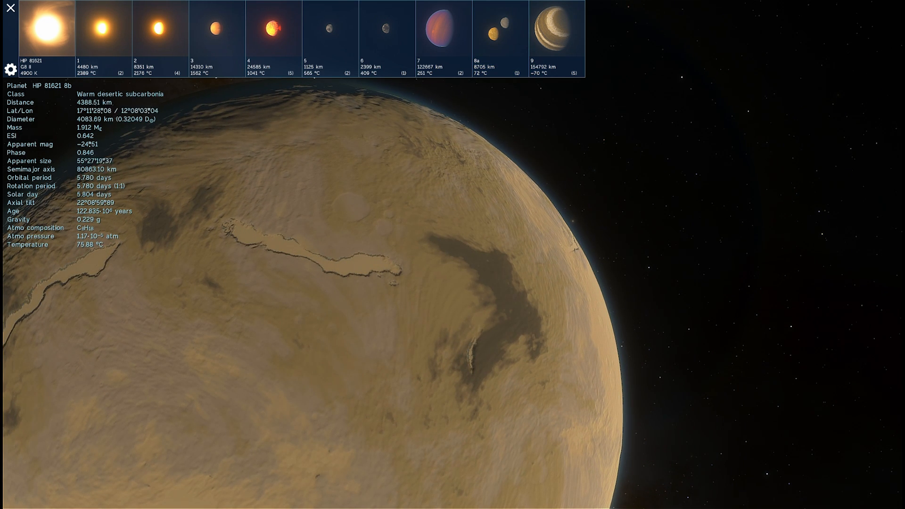
left_click(10, 9)
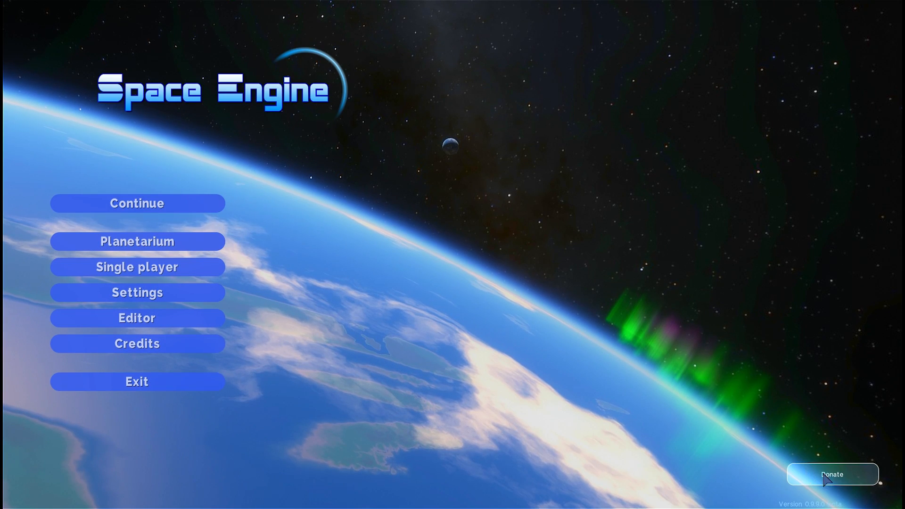
mouse_move(705, 342)
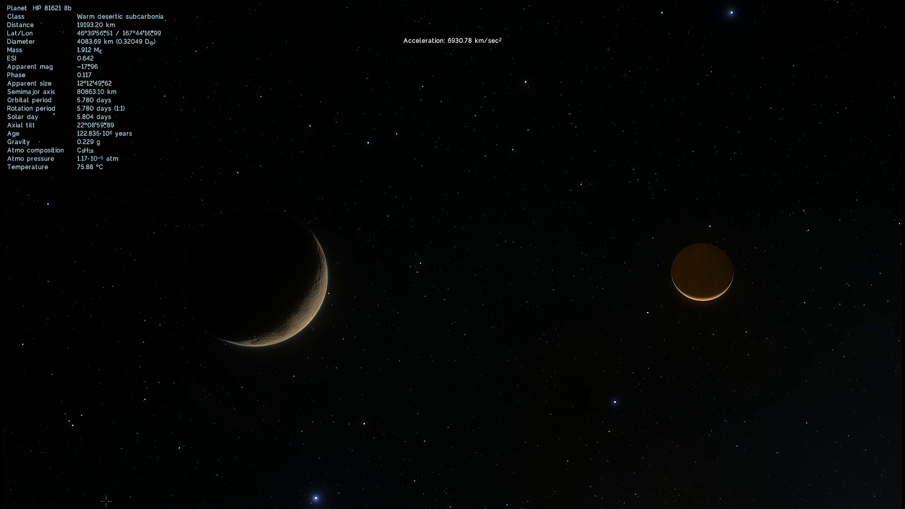
- Move the camera away from HP 81621 8b to about 36,000 km
left_click(71, 501)
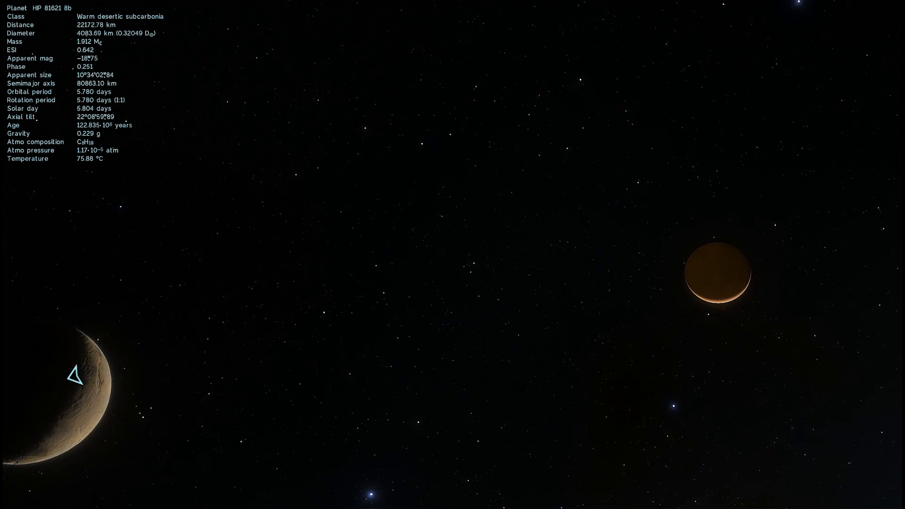
scroll("down", 3)
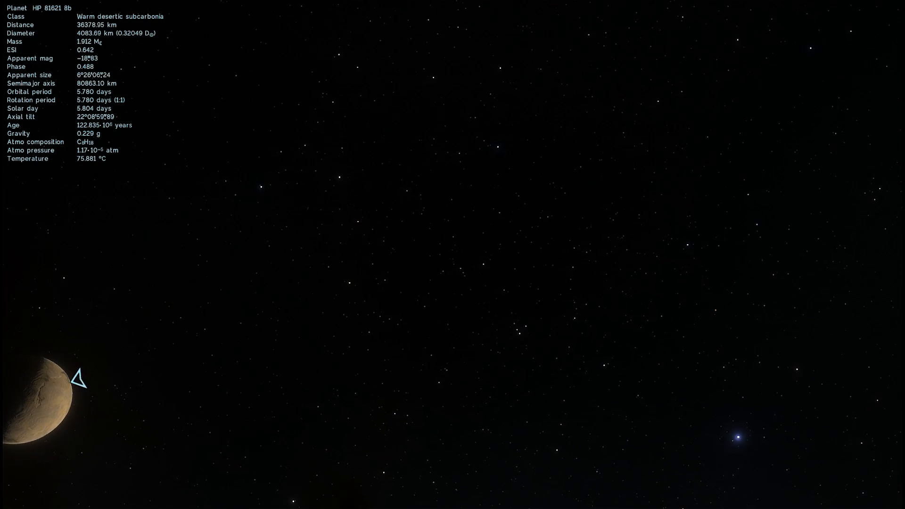